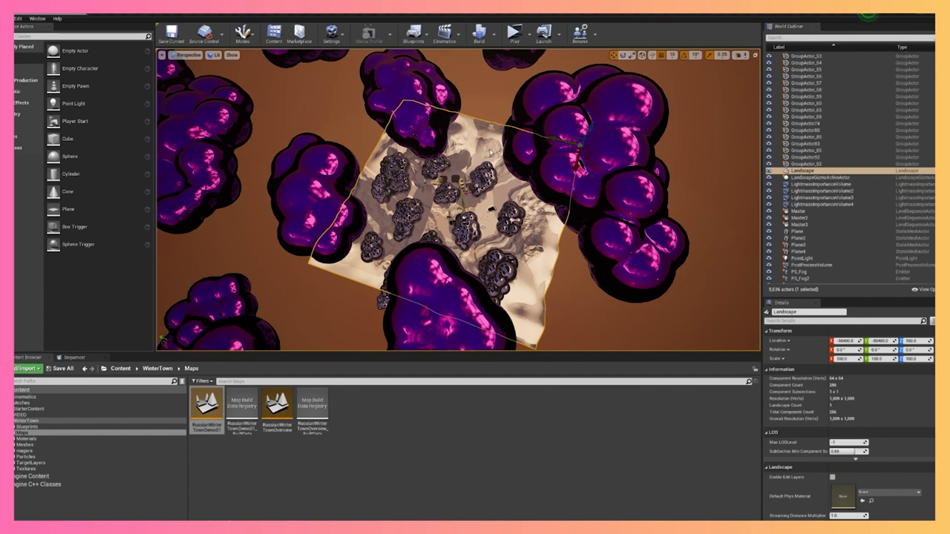
{"action": "mouse_move", "coordinate": [445, 254]}
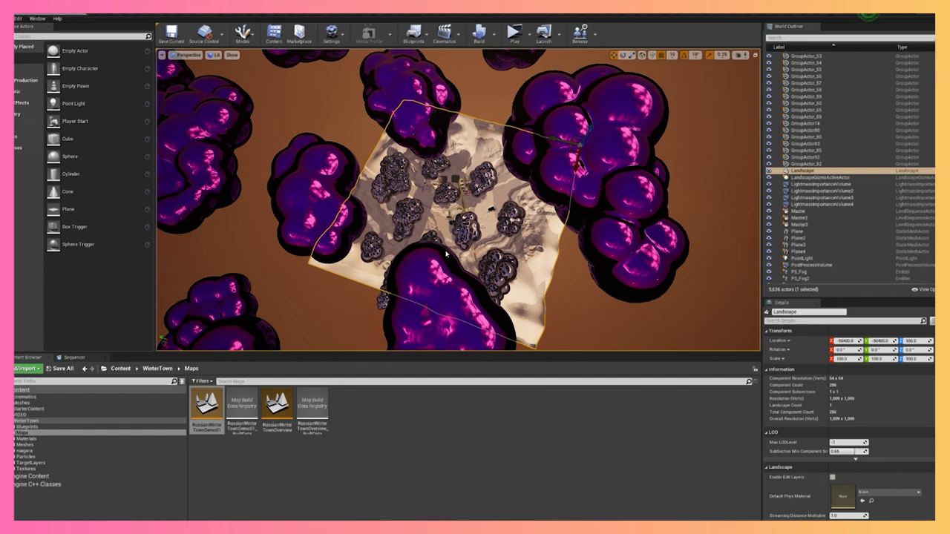
{"action": "mouse_move", "coordinate": [443, 373]}
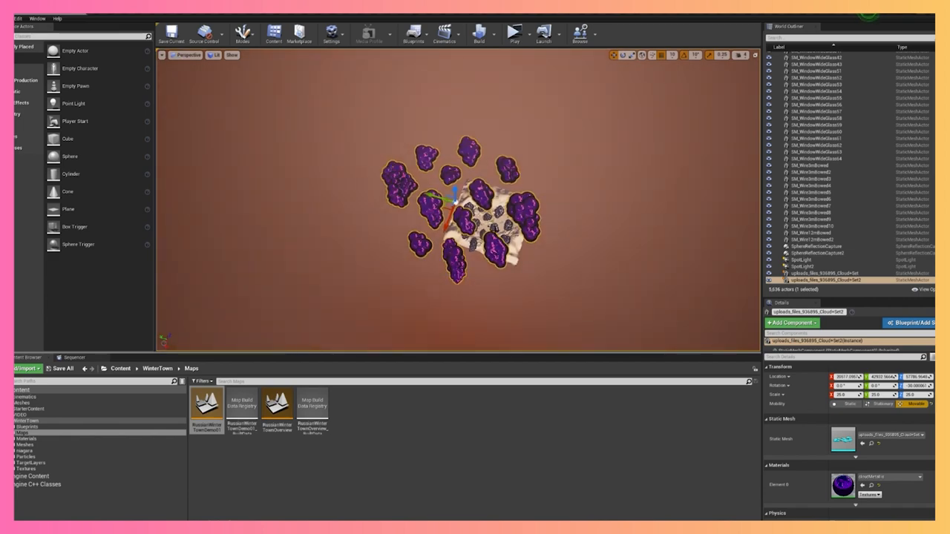
- Open the 02-Start folder listing the video clip, IMG_0431.jpg and a screenshot
{"action": "left_click", "coordinate": [824, 273]}
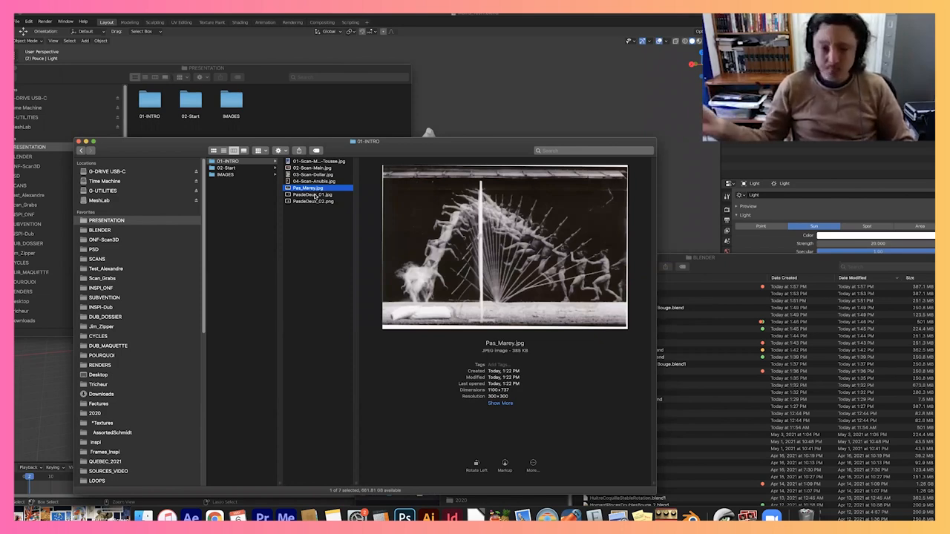
{"action": "left_click", "coordinate": [226, 167]}
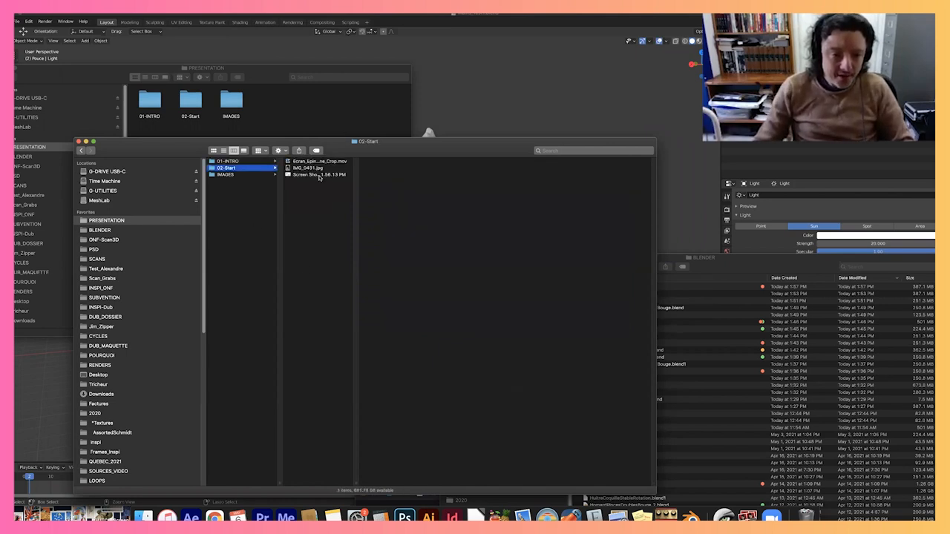
{"action": "left_click", "coordinate": [318, 174]}
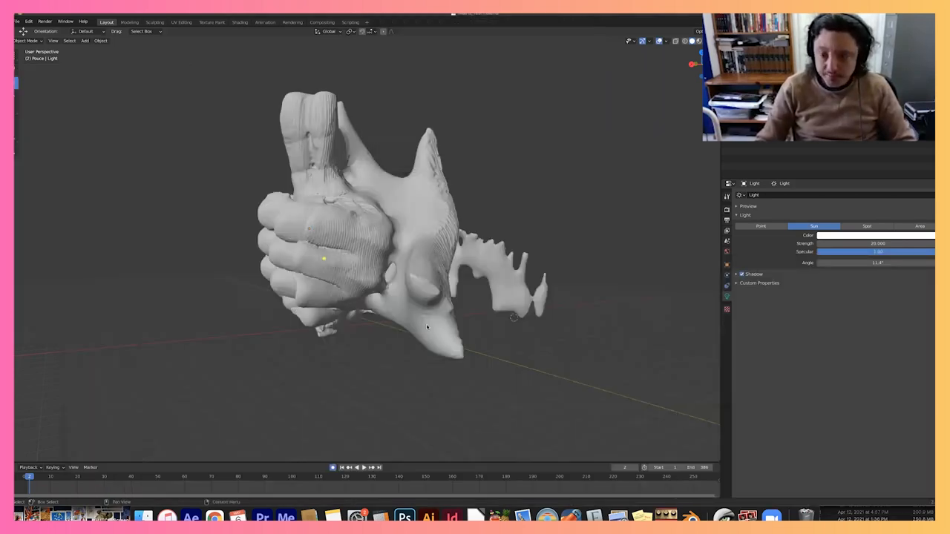
{"action": "mouse_move", "coordinate": [729, 323]}
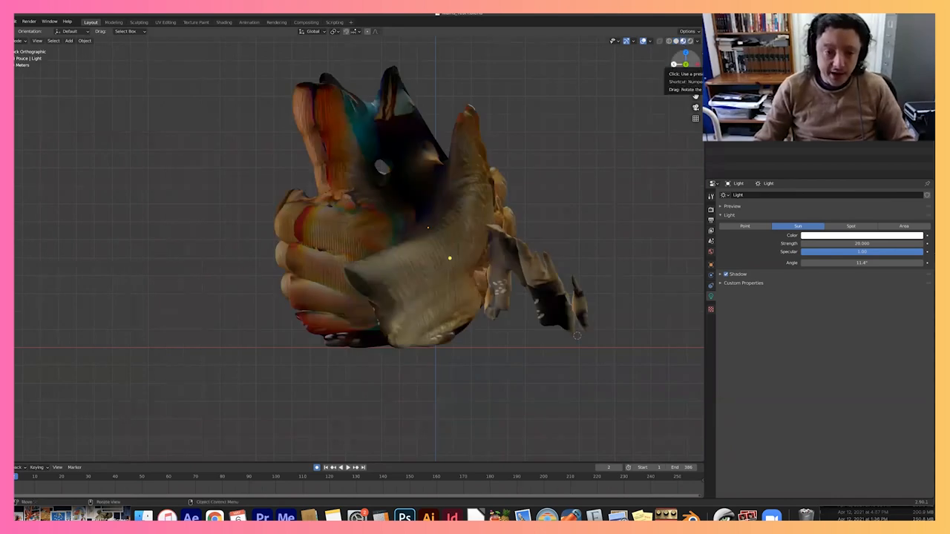
- Orbit the view around the textured fist-and-creature scan
{"action": "left_click_drag", "start_coordinate": [578, 337], "coordinate": [320, 323]}
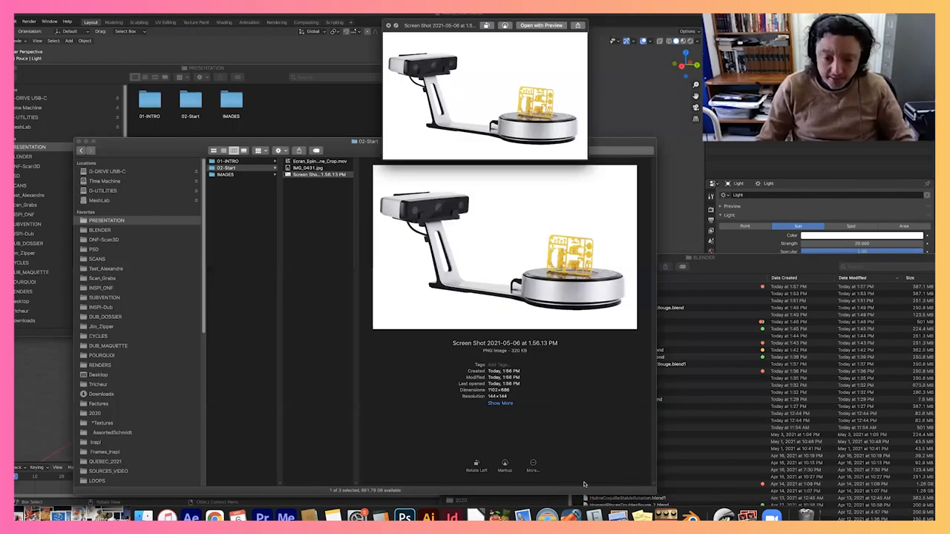
{"action": "mouse_move", "coordinate": [559, 432]}
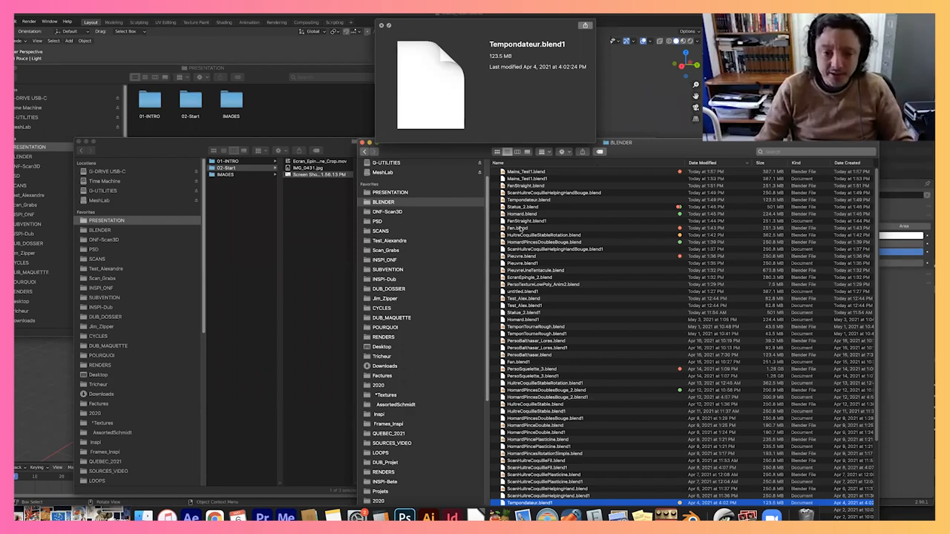
- Preview Fan.blend and FanStraight.blend, then open the fan scan in Blender
{"action": "left_click", "coordinate": [523, 228]}
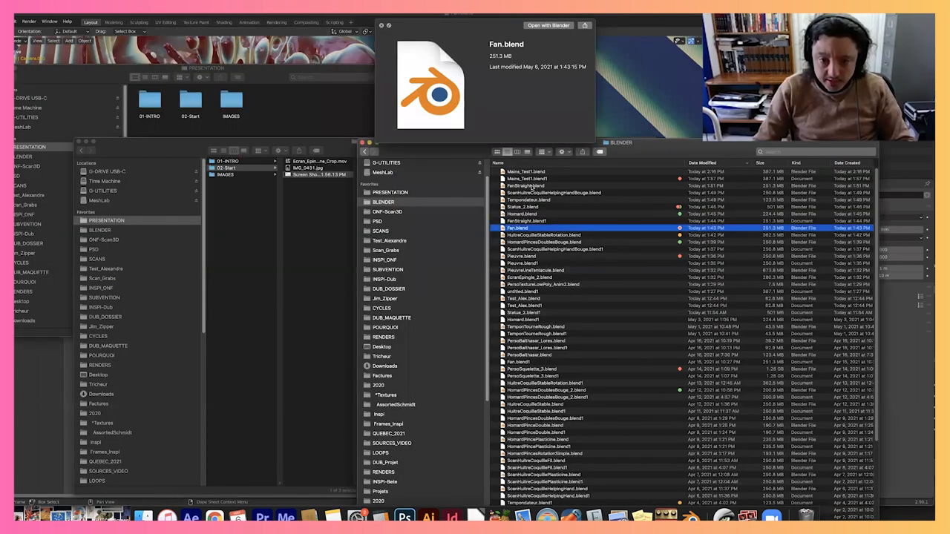
{"action": "left_click", "coordinate": [527, 186]}
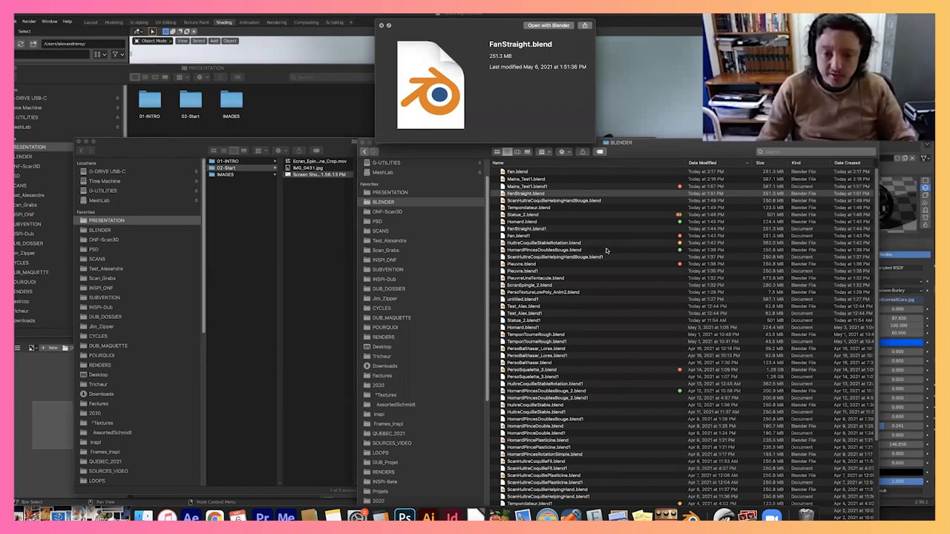
{"action": "left_click", "coordinate": [544, 250]}
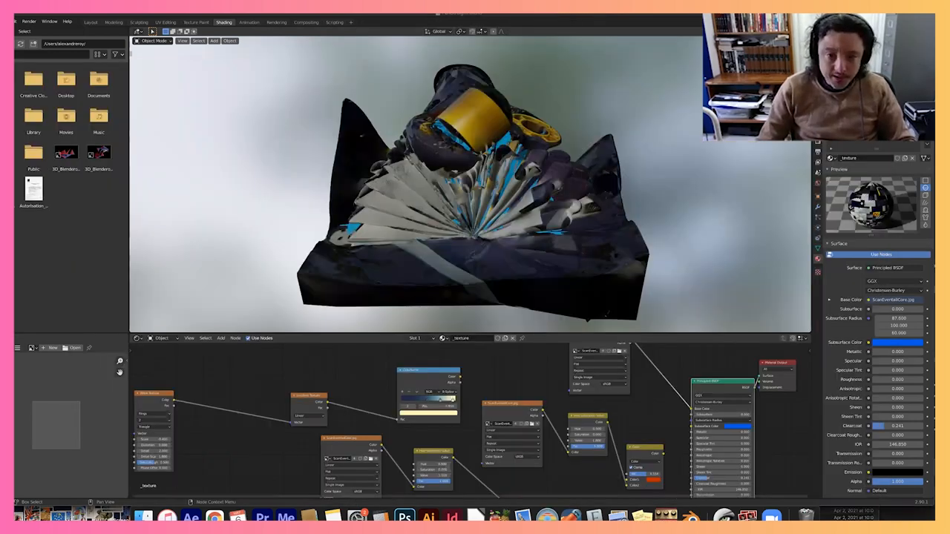
- Show the HomardPincesDoublesBouge model in Solid shading and orbit it
{"action": "left_click", "coordinate": [90, 22]}
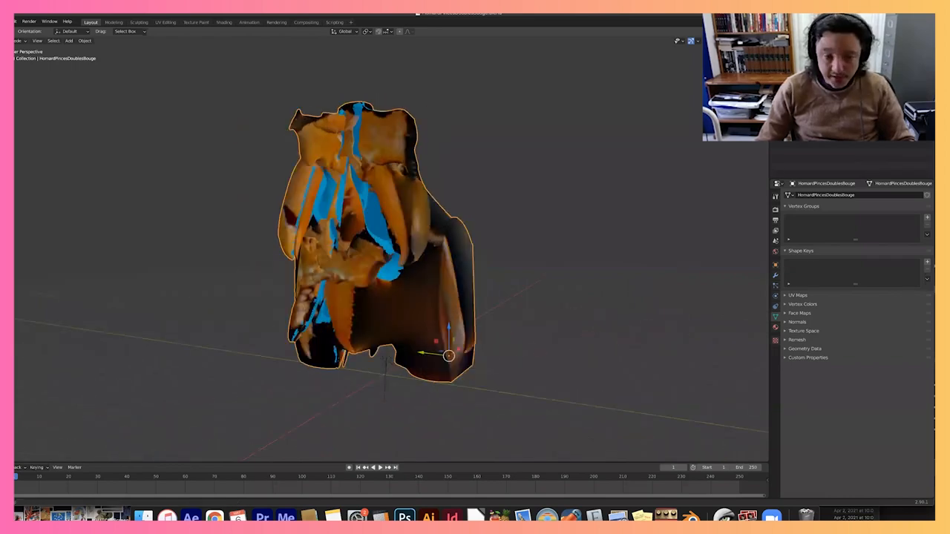
{"action": "left_click_drag", "start_coordinate": [449, 356], "coordinate": [382, 340]}
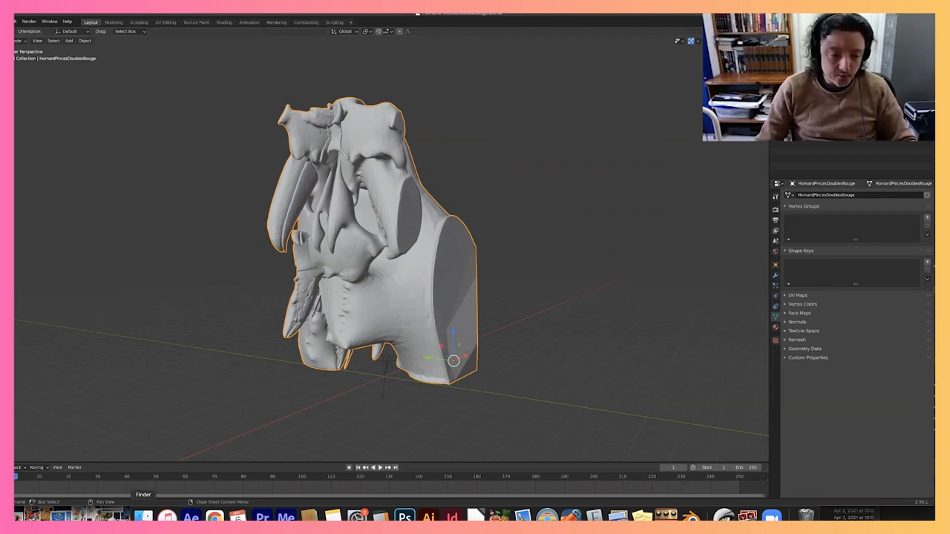
{"action": "mouse_move", "coordinate": [725, 306]}
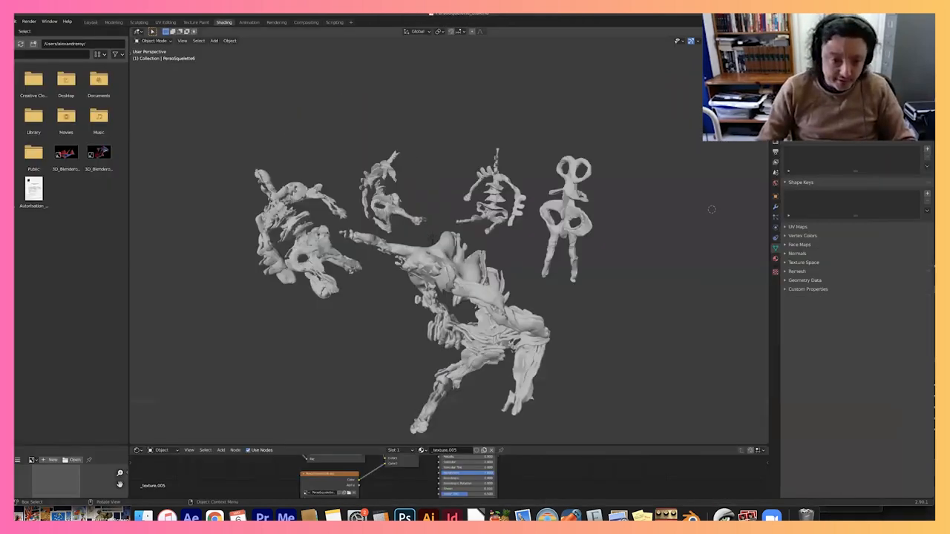
- Switch the PersoSquelette6 figures to Material Preview shading
{"action": "left_click", "coordinate": [696, 41]}
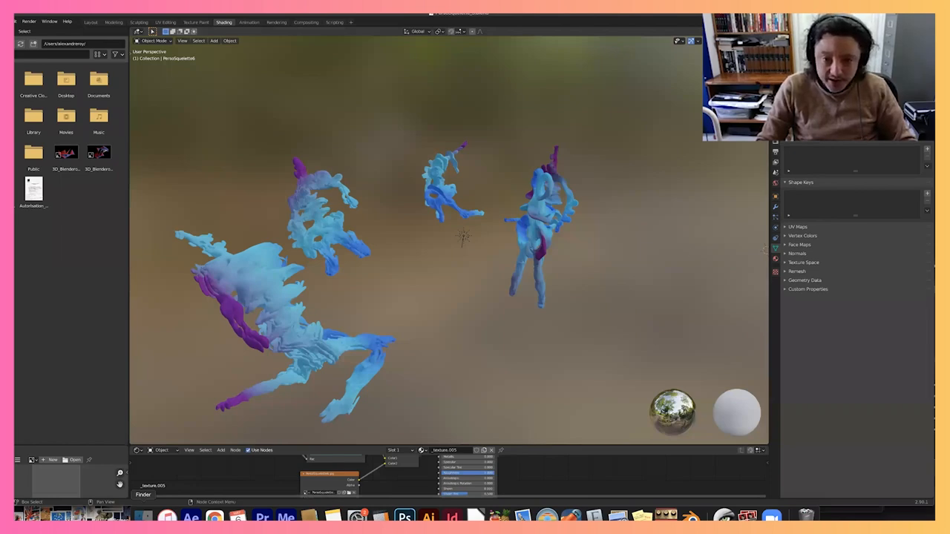
{"action": "mouse_move", "coordinate": [613, 243]}
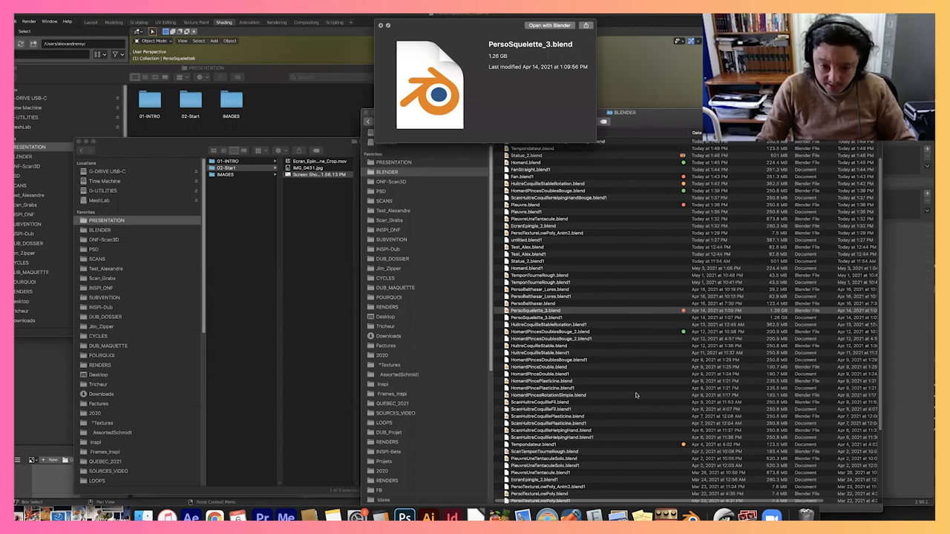
- Bring the PRESENTATION window forward and open its IMAGES folder
{"action": "left_click", "coordinate": [564, 391]}
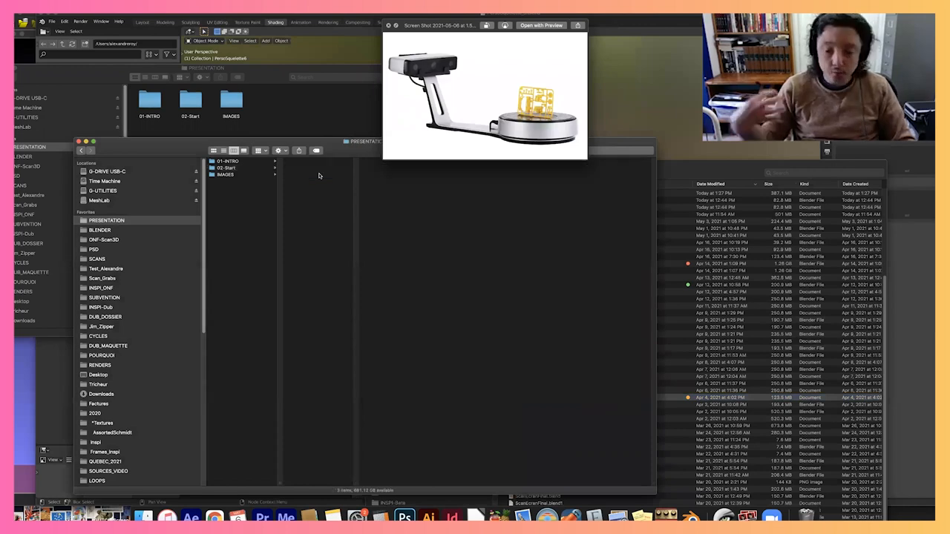
{"action": "left_click", "coordinate": [224, 174]}
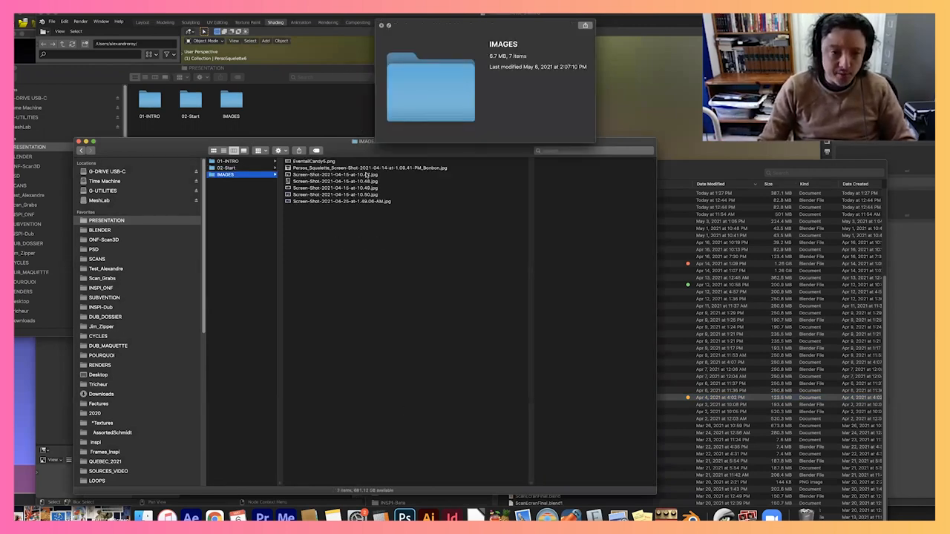
- Select EventailCandy5.png to preview the striped red sculpture render
{"action": "left_click", "coordinate": [334, 181]}
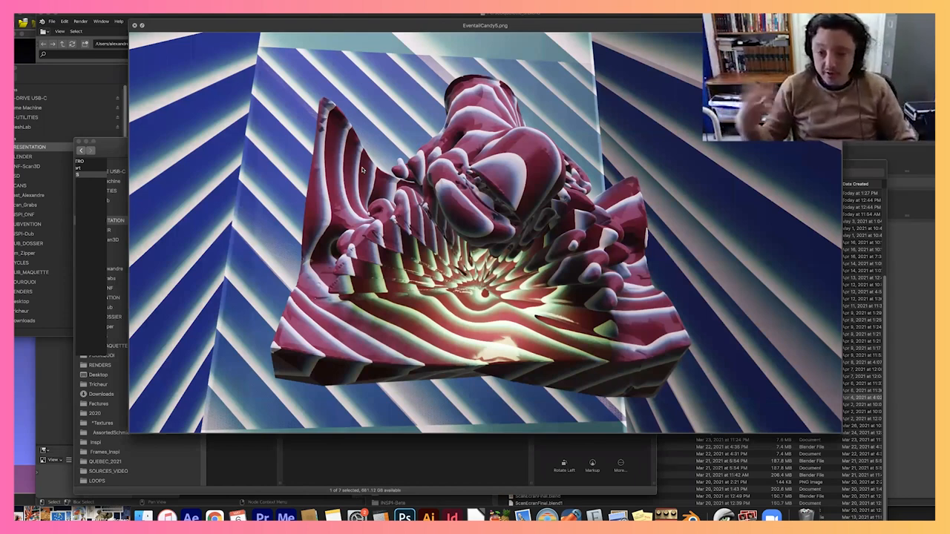
{"action": "mouse_move", "coordinate": [707, 172]}
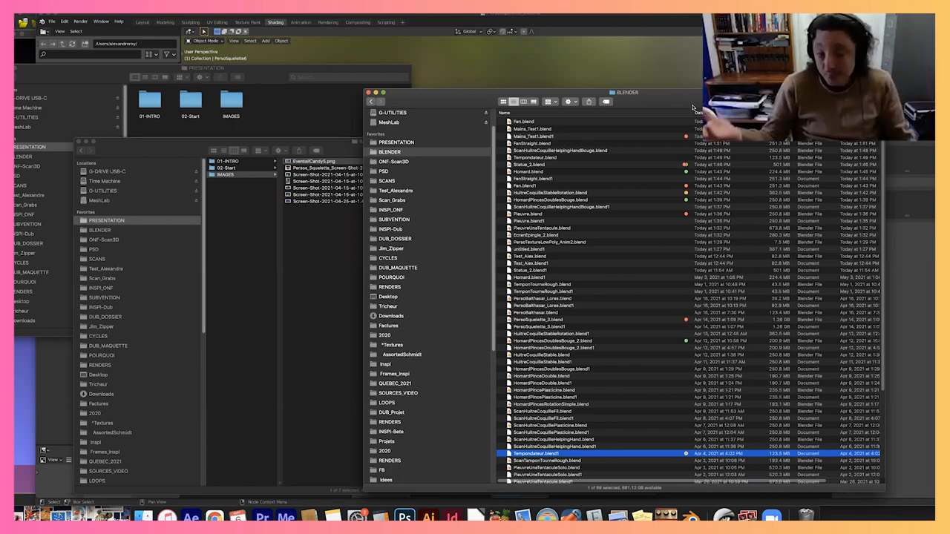
{"action": "mouse_move", "coordinate": [315, 291]}
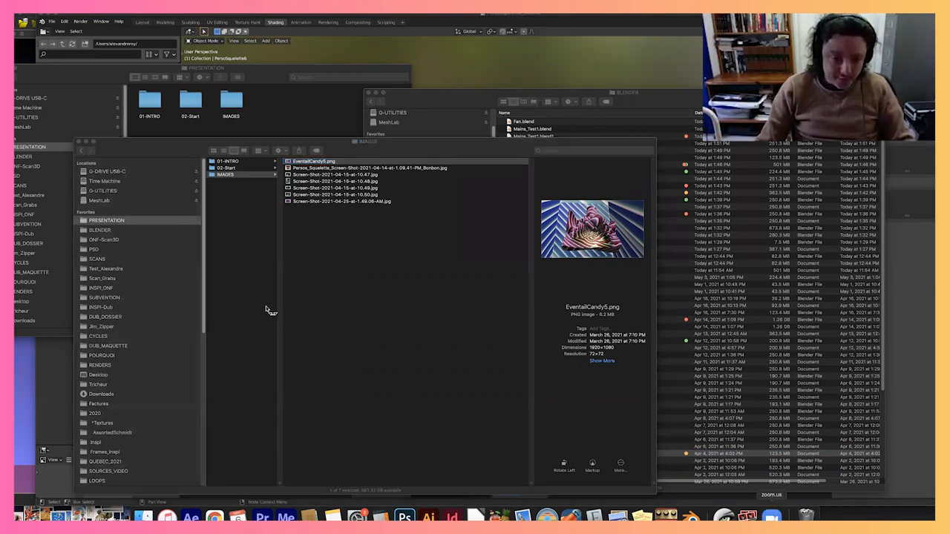
{"action": "mouse_move", "coordinate": [353, 312]}
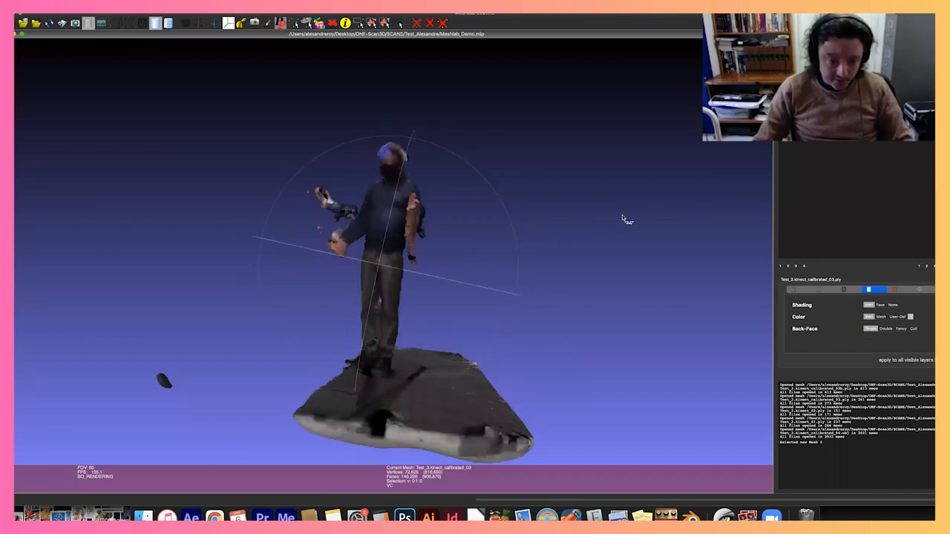
- Rotate the scanned figure mesh in the MeshLab viewport
{"action": "left_click_drag", "start_coordinate": [627, 219], "coordinate": [405, 291]}
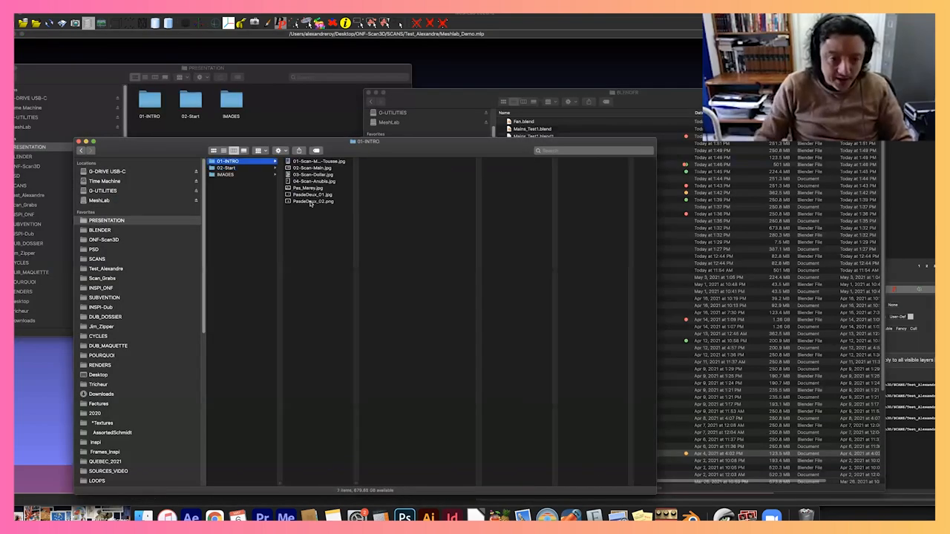
{"action": "left_click", "coordinate": [313, 201]}
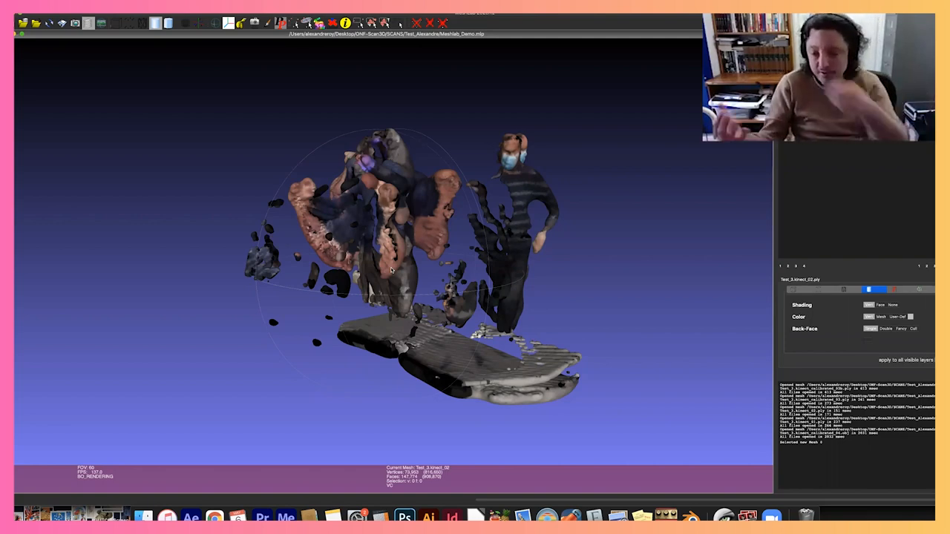
{"action": "mouse_move", "coordinate": [396, 203]}
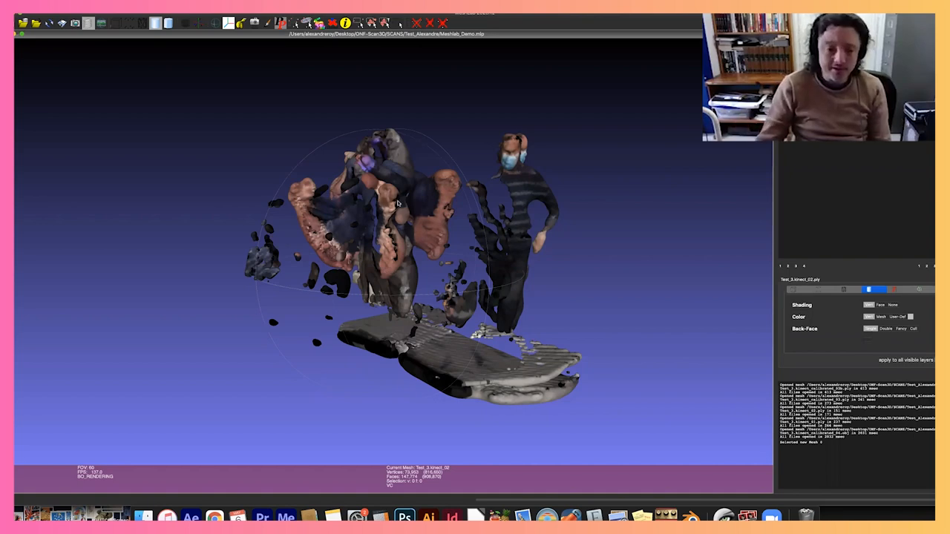
- Orbit the merged Kinect person-and-room scans to view them from several sides
{"action": "left_click_drag", "start_coordinate": [394, 208], "coordinate": [479, 297]}
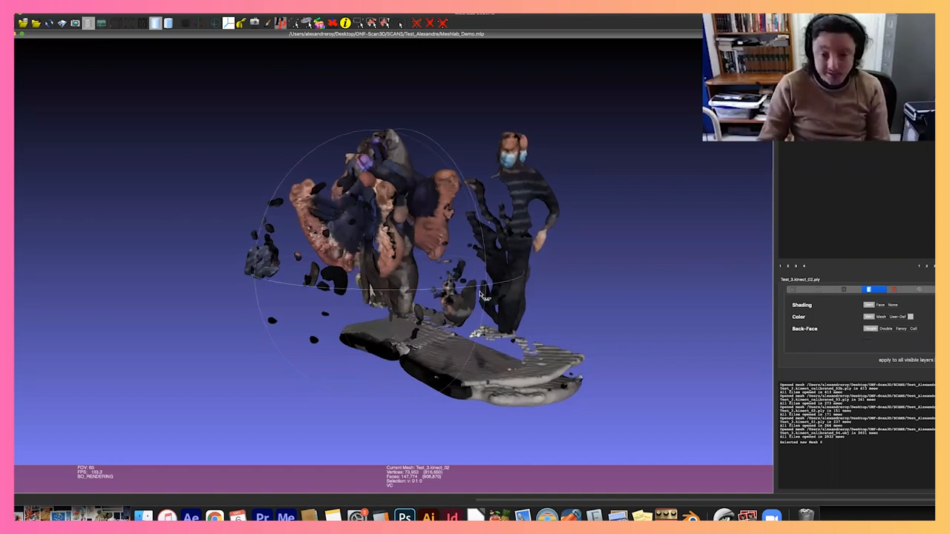
{"action": "left_click_drag", "start_coordinate": [482, 297], "coordinate": [397, 355]}
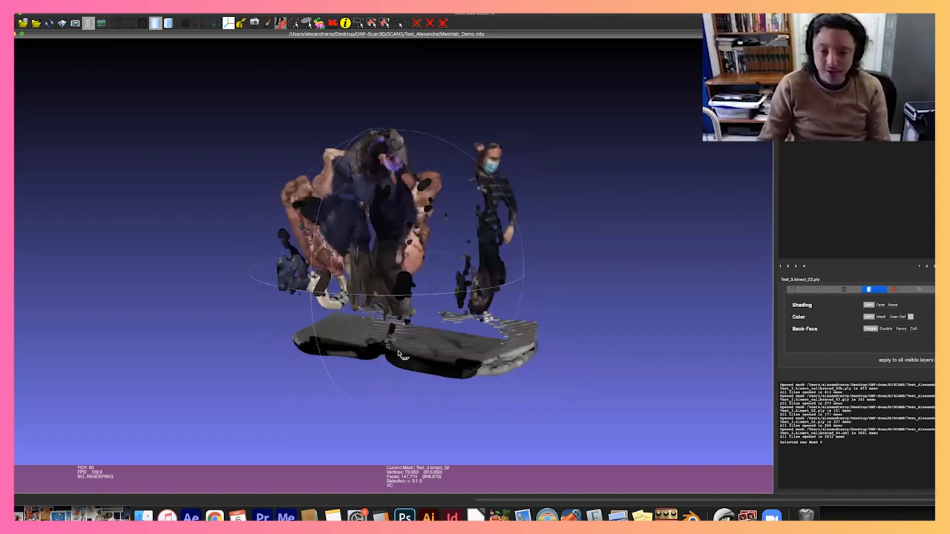
{"action": "left_click_drag", "start_coordinate": [397, 353], "coordinate": [533, 305]}
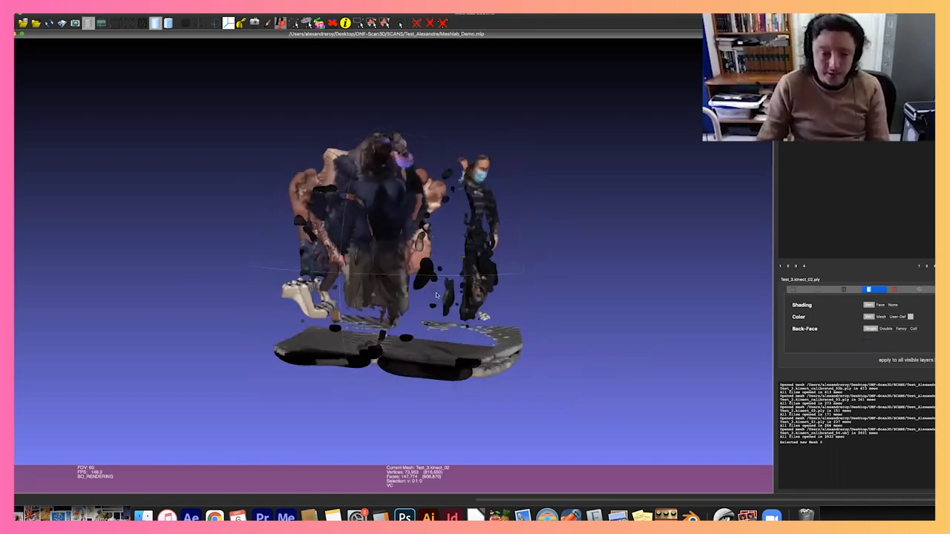
{"action": "left_click_drag", "start_coordinate": [436, 295], "coordinate": [581, 269]}
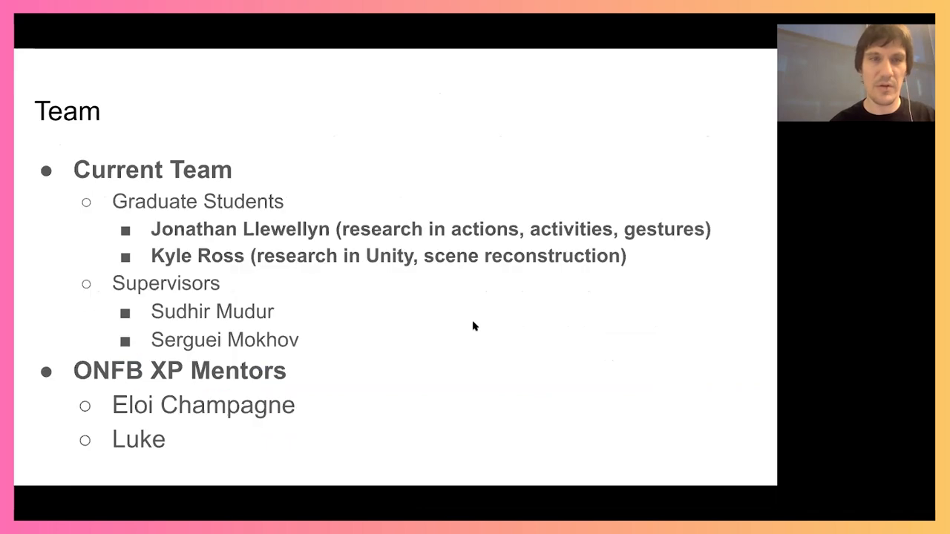
{"action": "mouse_move", "coordinate": [652, 68]}
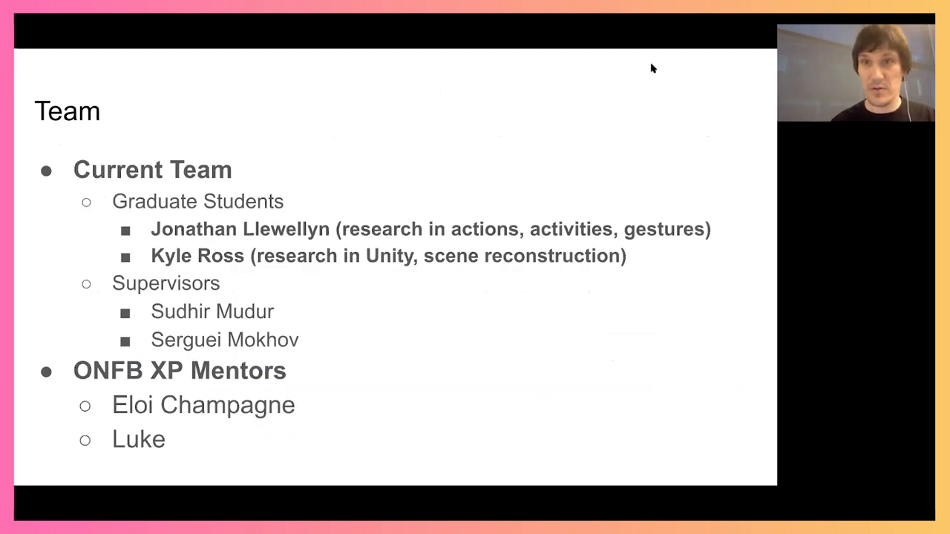
{"action": "key", "text": "Right"}
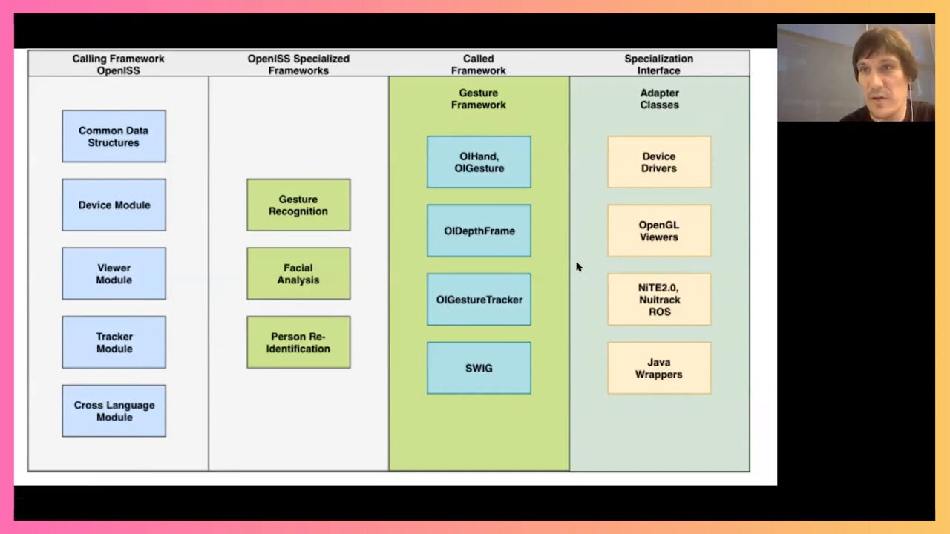
{"action": "mouse_move", "coordinate": [485, 252]}
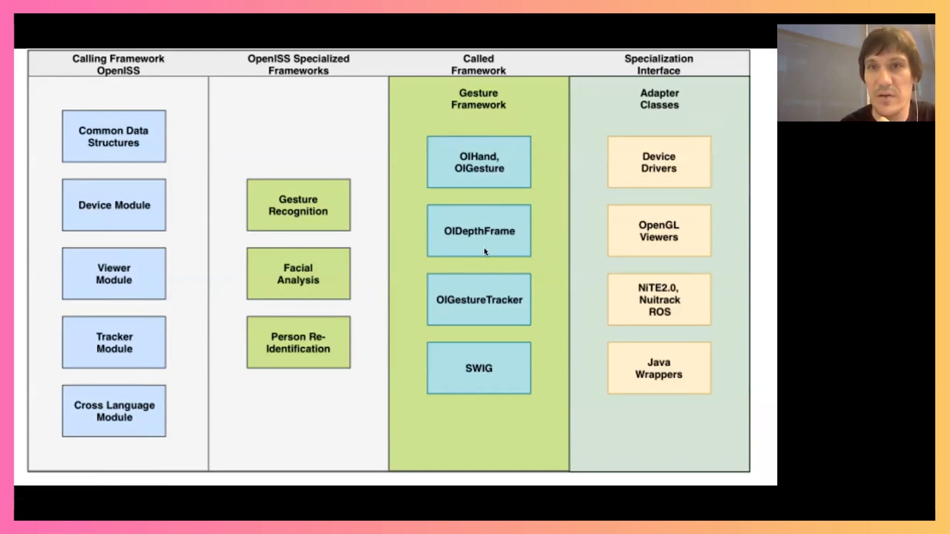
{"action": "mouse_move", "coordinate": [488, 302]}
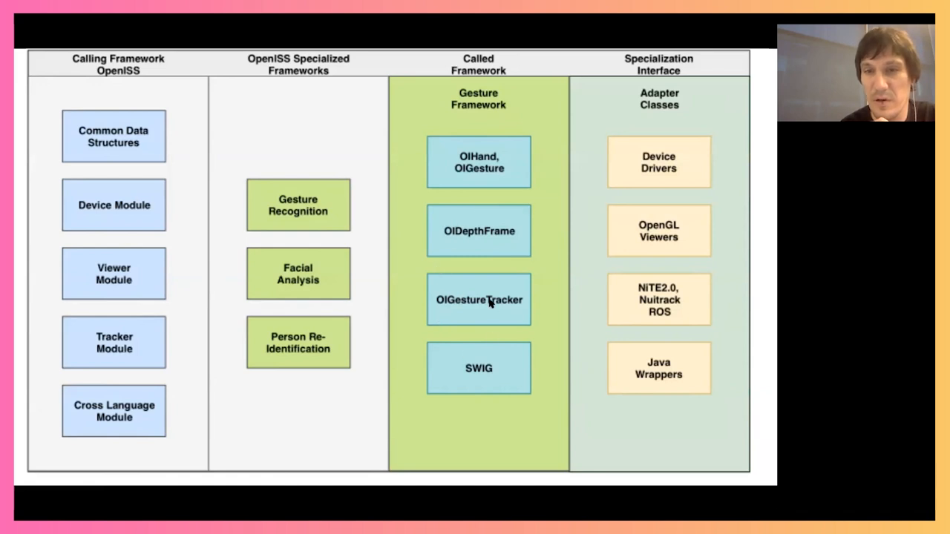
{"action": "mouse_move", "coordinate": [334, 220]}
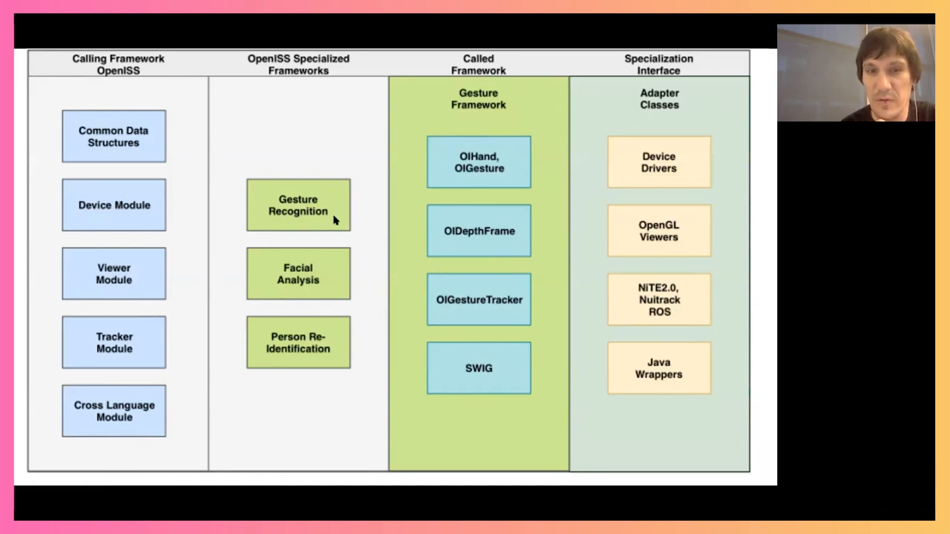
{"action": "mouse_move", "coordinate": [291, 304]}
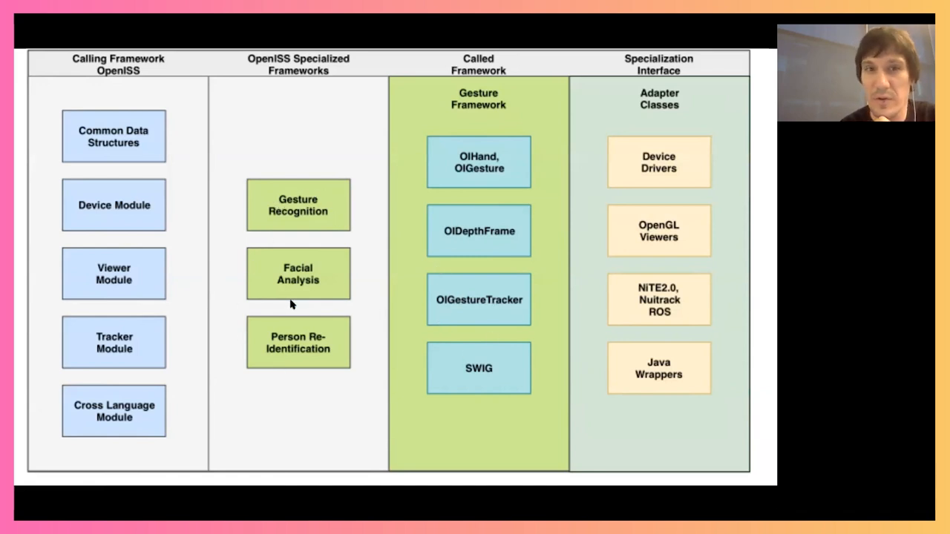
{"action": "mouse_move", "coordinate": [308, 189]}
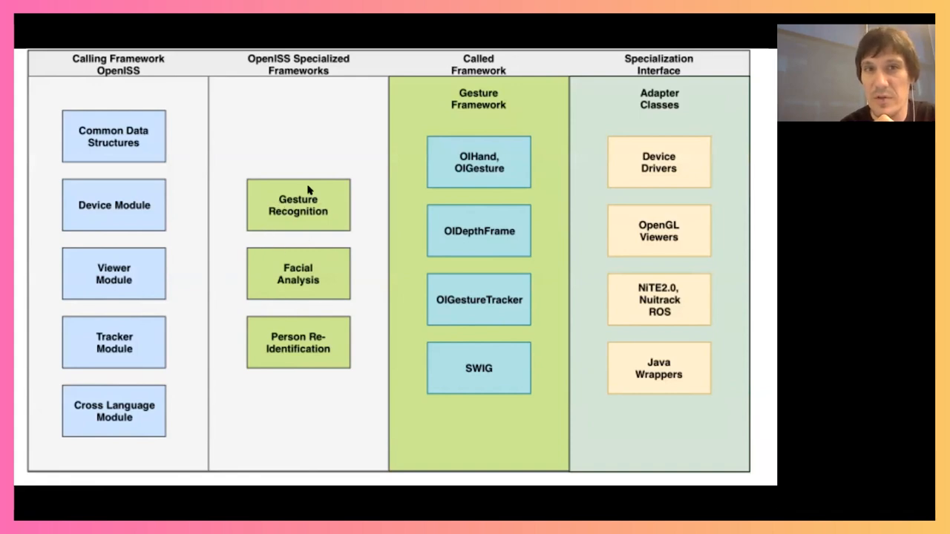
- Advance from the OpenISS architecture diagram to the Sample applications slide
{"action": "key", "text": "right"}
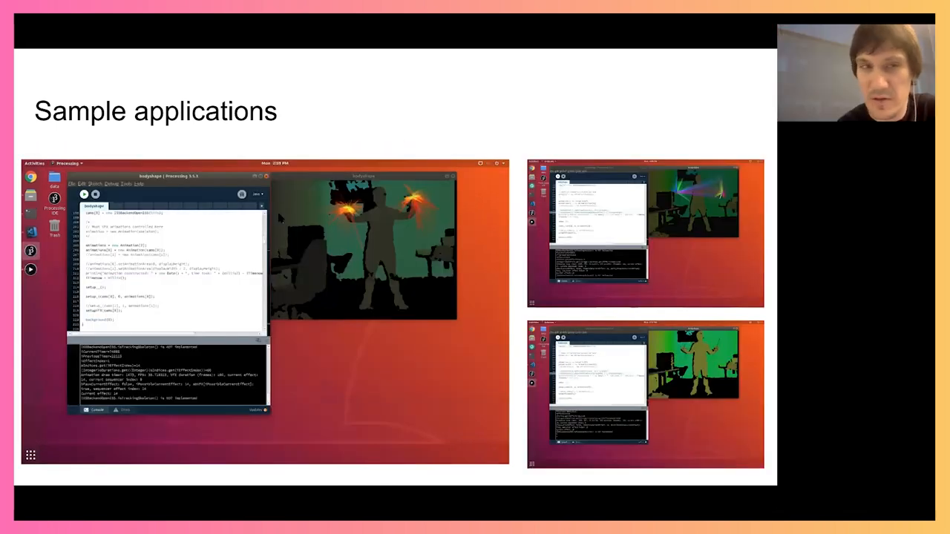
- Advance from the Sample applications slide to the Unity Plugin: Initial Phase slide
{"action": "key", "text": "Right"}
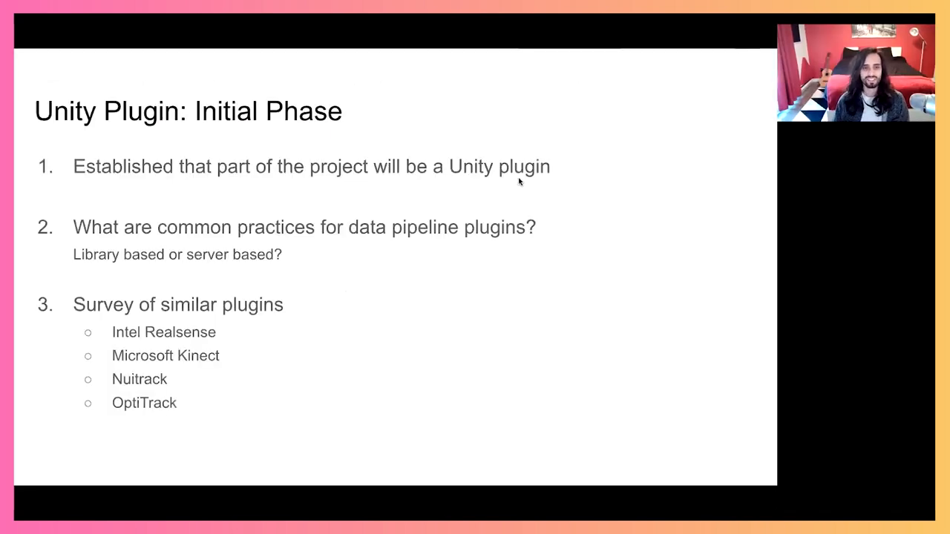
{"action": "mouse_move", "coordinate": [698, 97]}
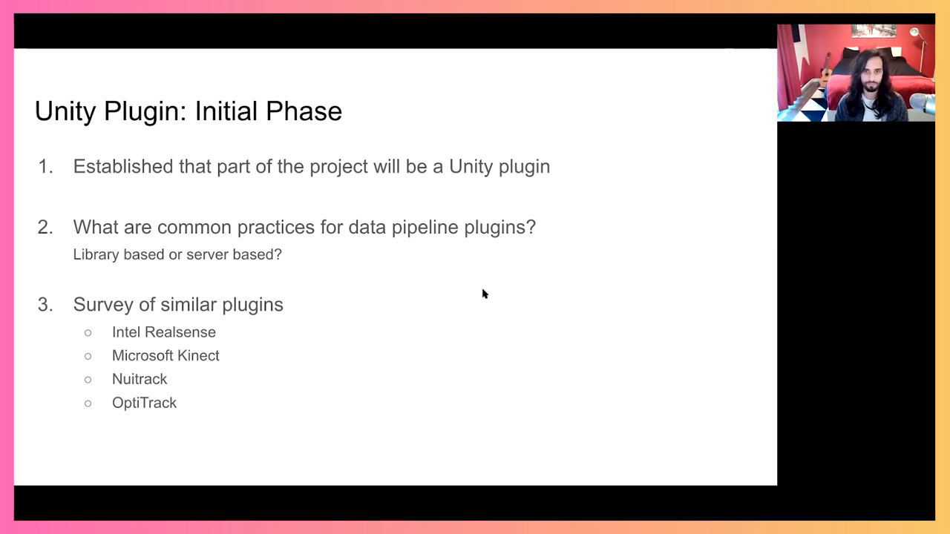
{"action": "key", "text": "right"}
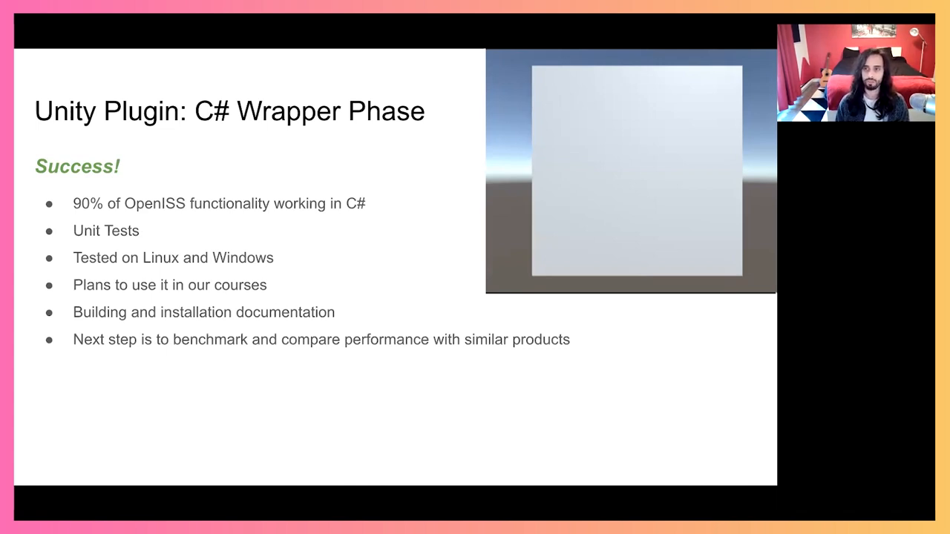
{"action": "mouse_move", "coordinate": [466, 291]}
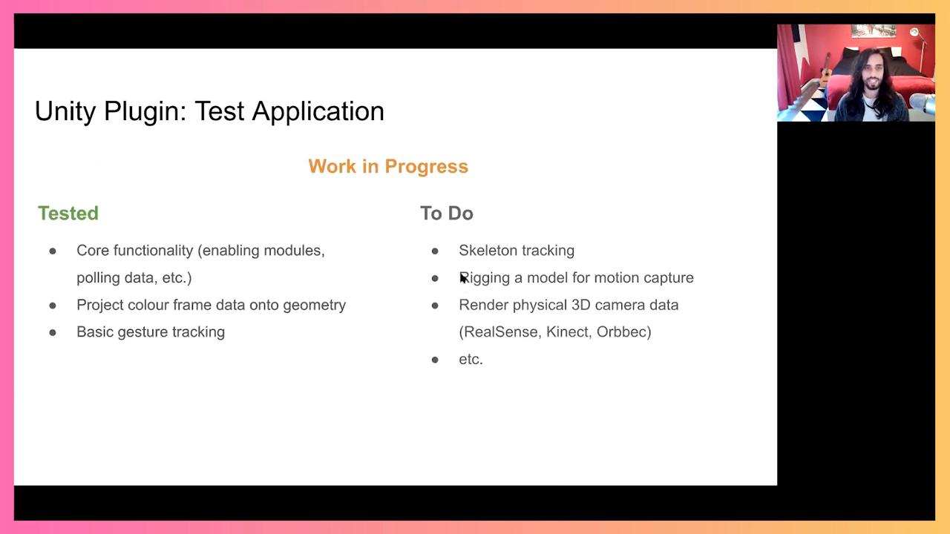
{"action": "mouse_move", "coordinate": [456, 281]}
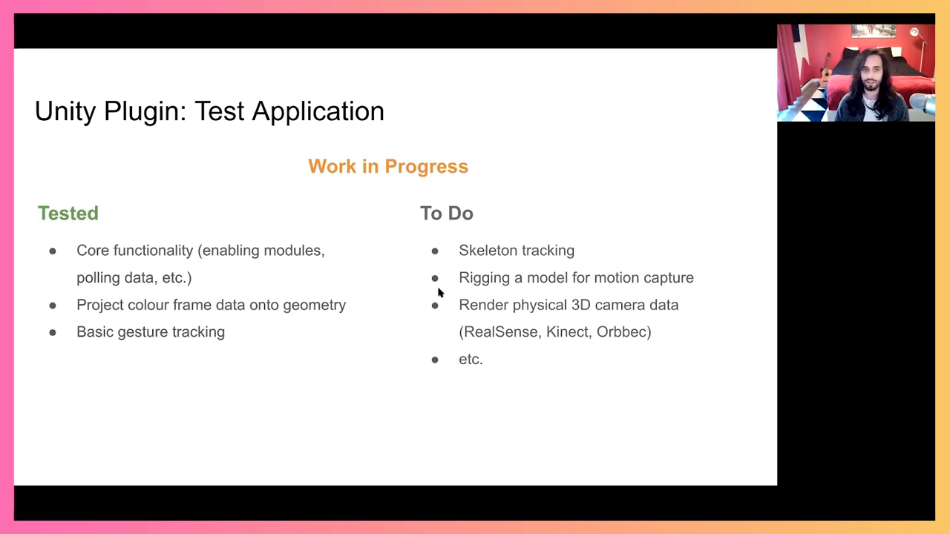
{"action": "mouse_move", "coordinate": [416, 301]}
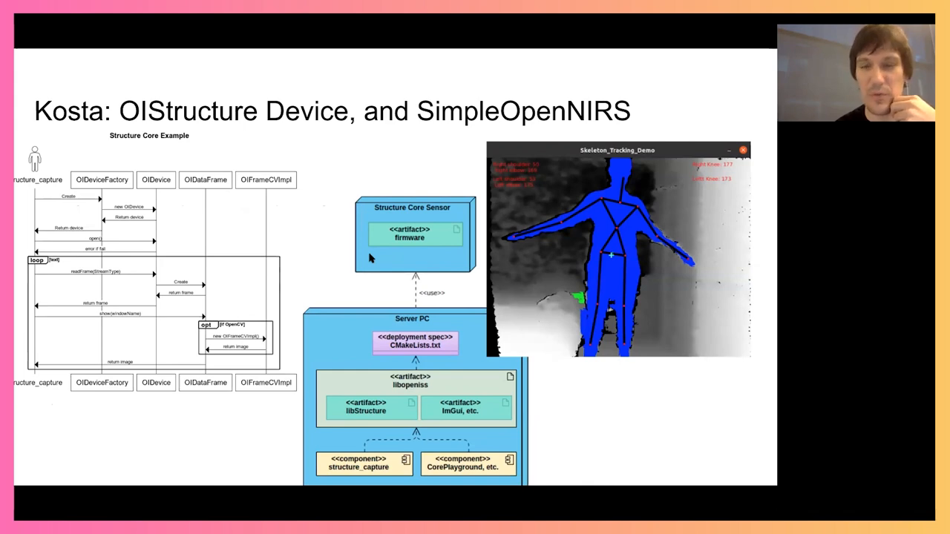
- Advance past the Kosta OIStructure slide to the Summary and Concluding Remarks slide
{"action": "key", "text": "Right"}
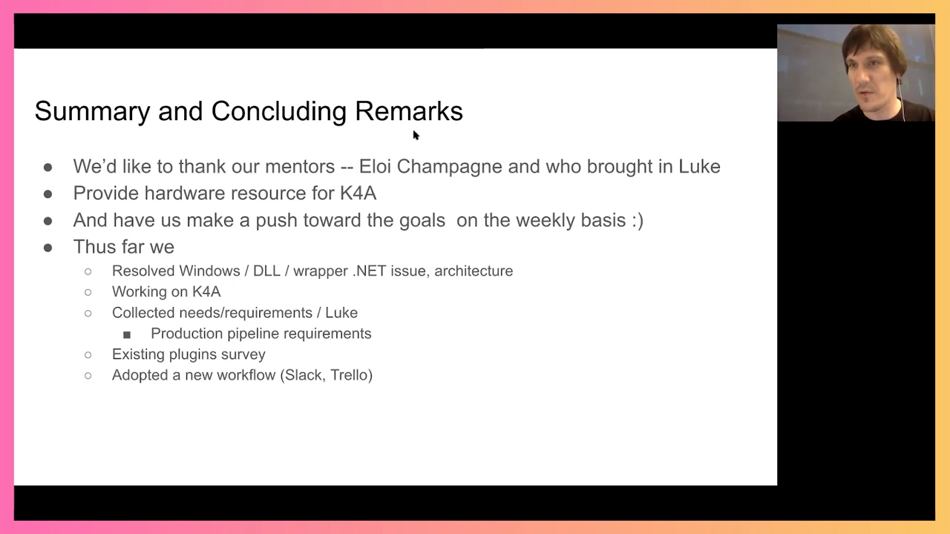
{"action": "mouse_move", "coordinate": [428, 145]}
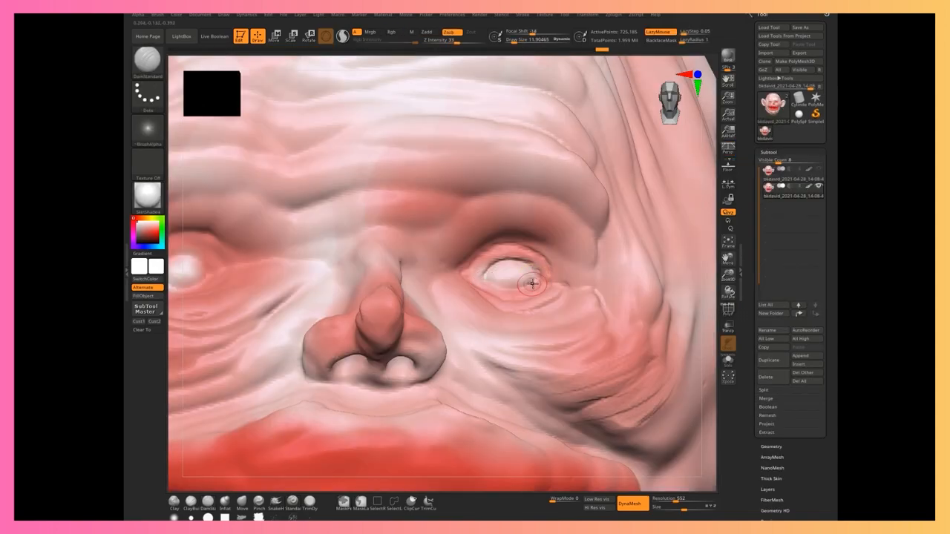
- Run ZRemesher on the cartoon head, reducing it to about 5,356 points
{"action": "left_click_drag", "start_coordinate": [532, 284], "coordinate": [486, 318]}
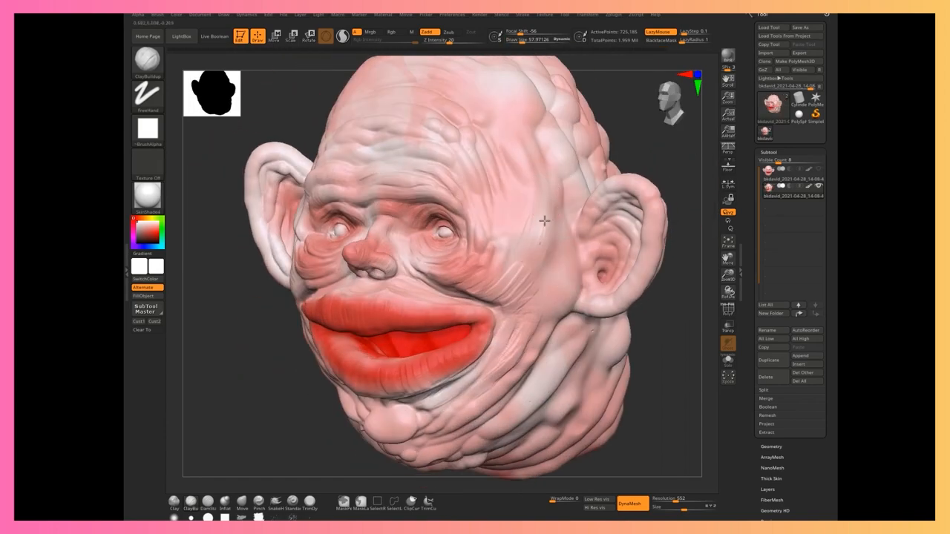
{"action": "left_click", "coordinate": [771, 304]}
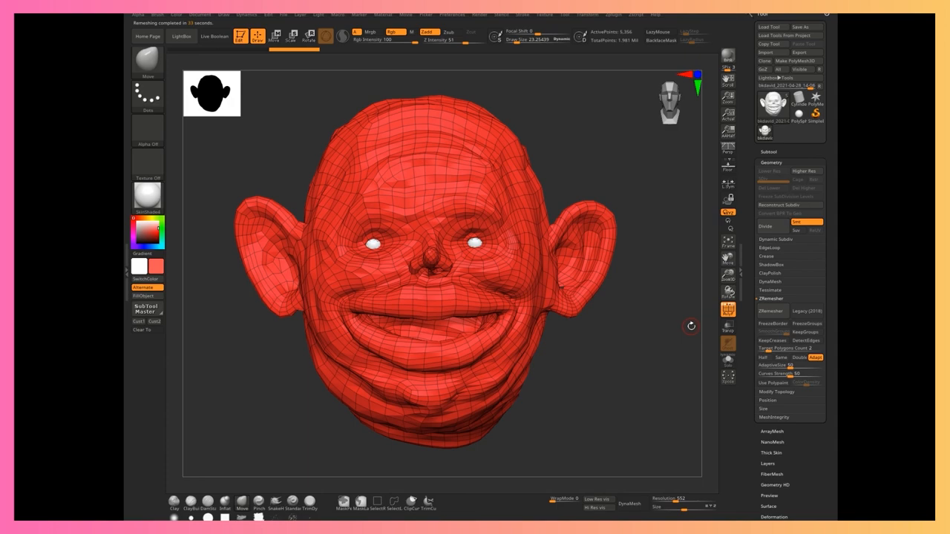